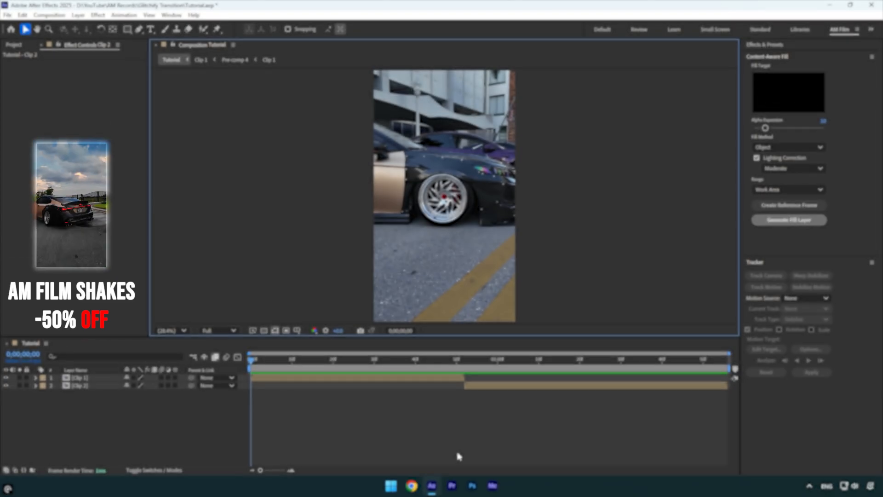
# - Duplicate the Clip 1 layer, rectangle-mask the top copy's upper half, and add Glitchify
pyautogui.press('ctrl+d')
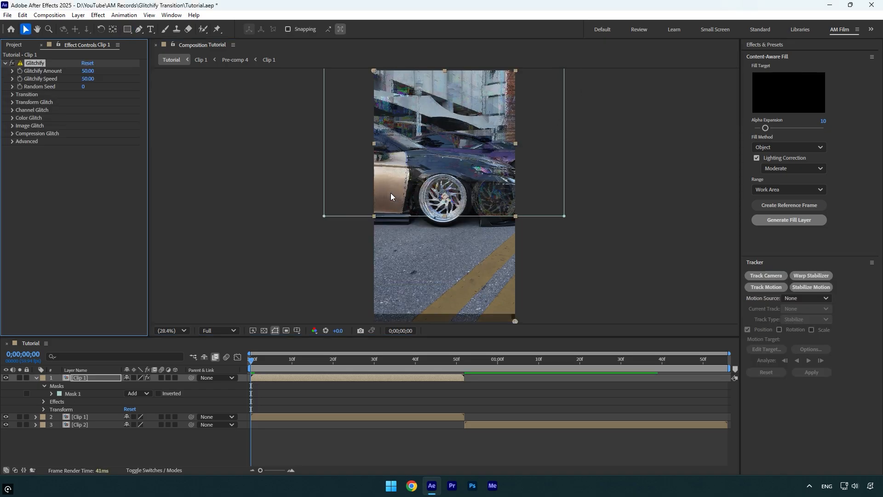
# - Enable vertical Channel Glitch at scale 100, offset 0, speed 0, with Fill Gaps on
pyautogui.click(30, 125)
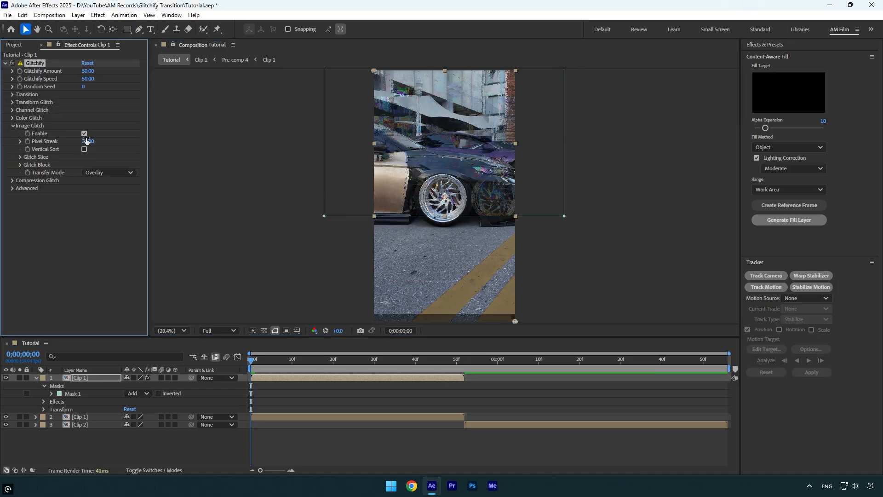
pyautogui.click(12, 125)
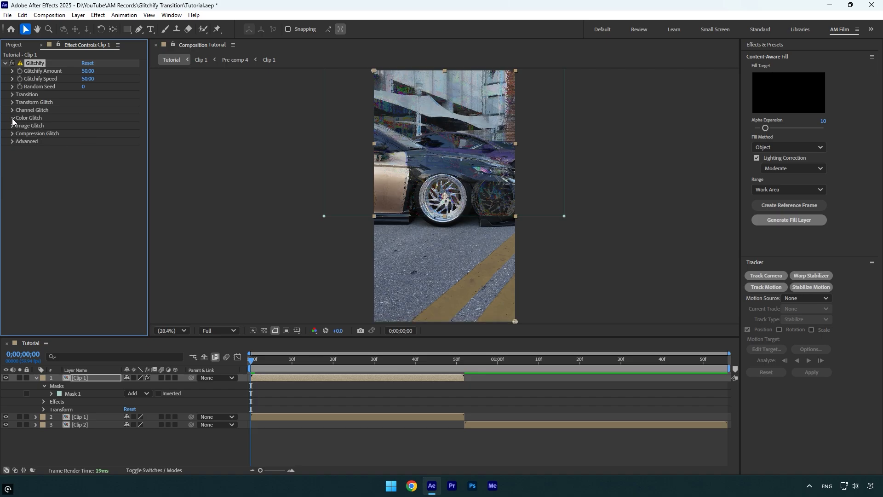
pyautogui.click(13, 118)
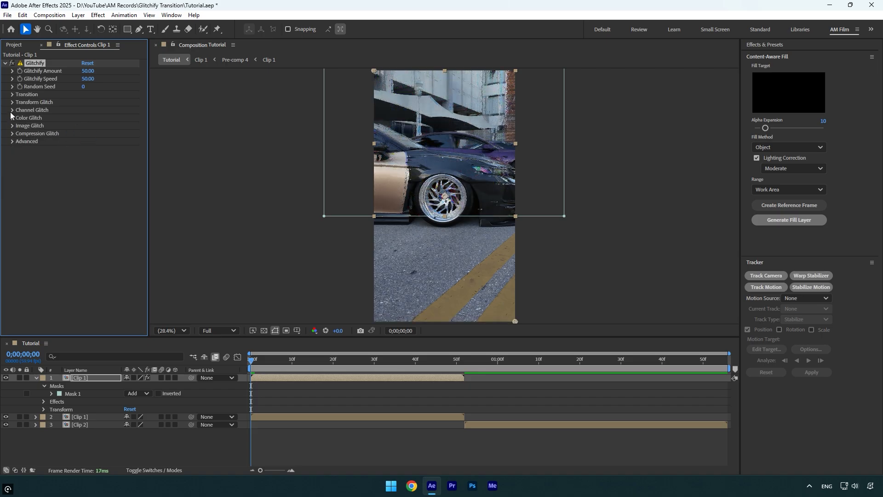
pyautogui.click(12, 110)
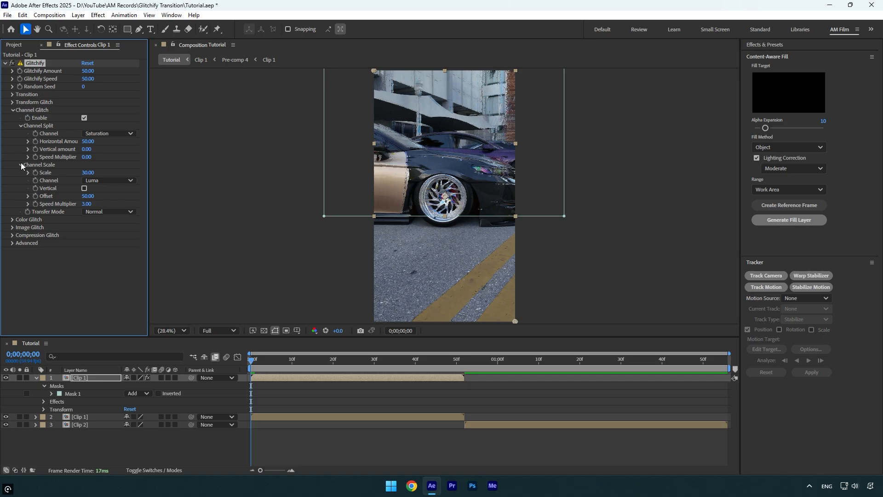
pyautogui.click(84, 189)
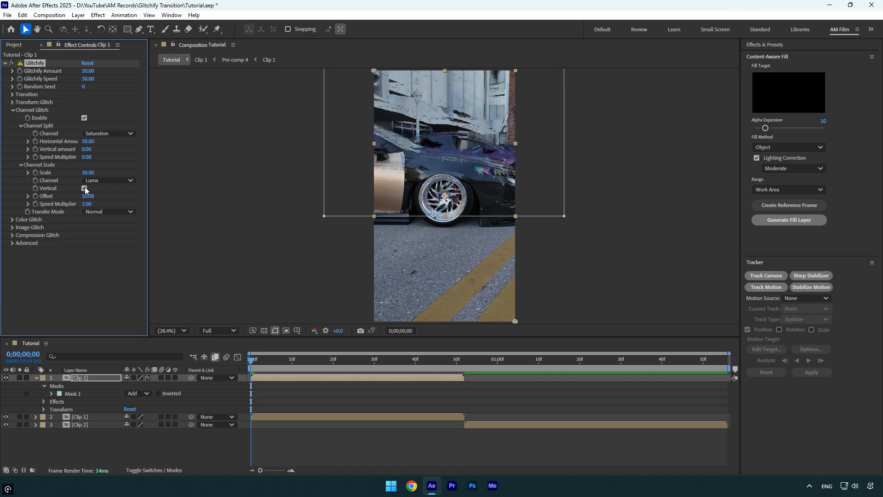
pyautogui.click(84, 188)
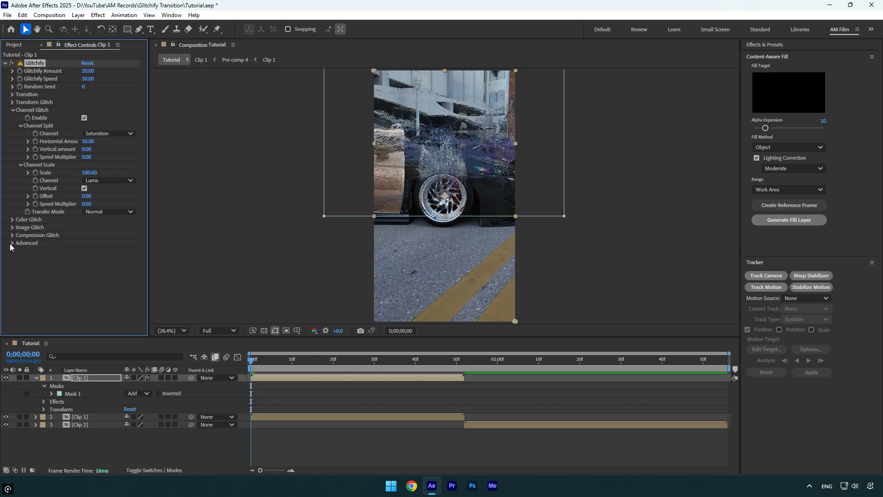
pyautogui.click(12, 243)
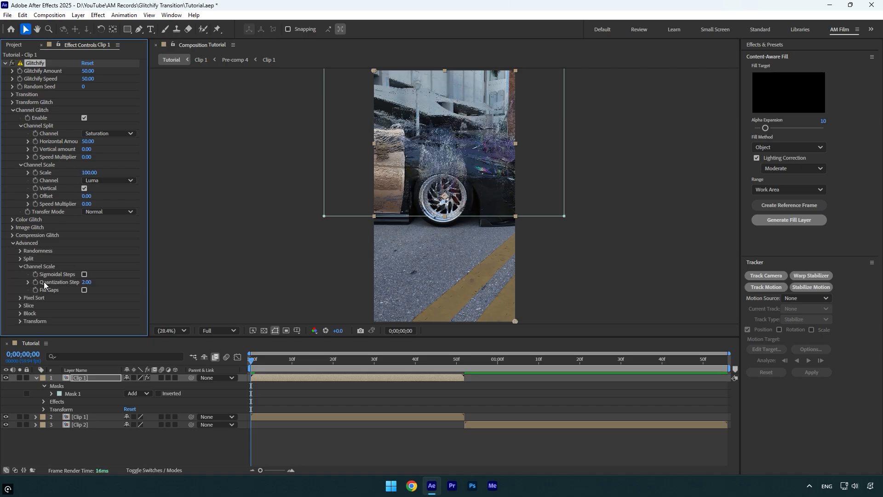
pyautogui.click(84, 289)
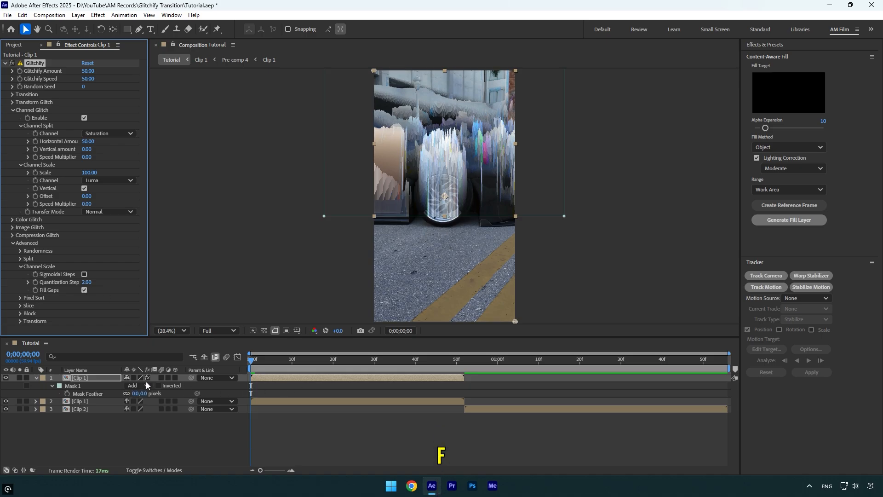
# - Set the Clip 1 copy's Mask Feather to 80 pixels and Glitchify Amount to 0
pyautogui.doubleClick(141, 393)
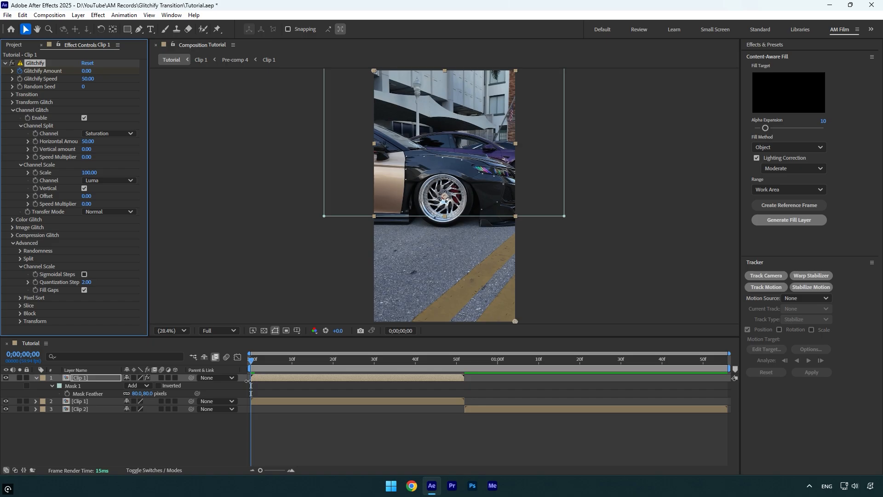
# - Keyframe Glitchify Amount from 0 at clip start to 21 at clip end, eased
pyautogui.click(461, 358)
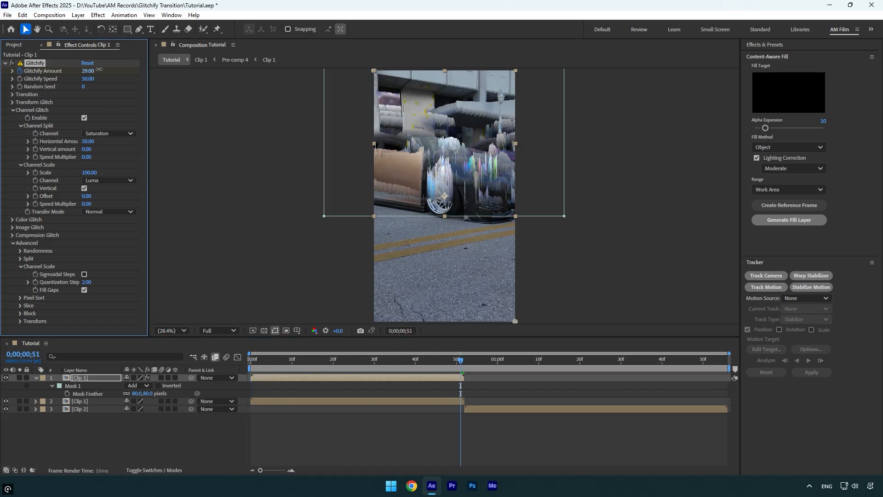
pyautogui.moveTo(89, 70); pyautogui.dragTo(84, 71)
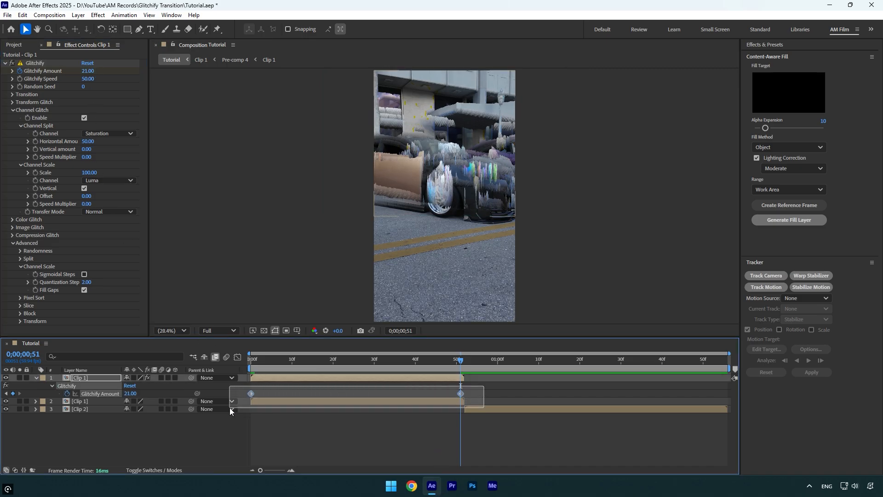
pyautogui.press('f9')
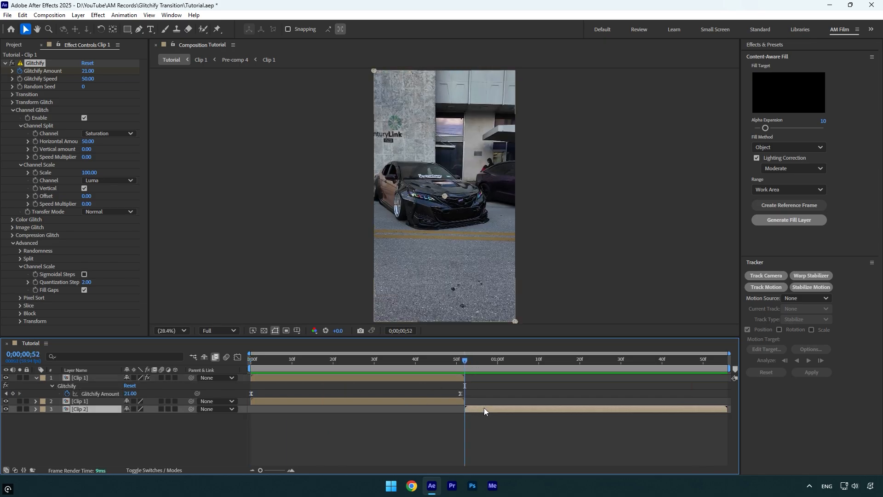
# - Duplicate the Clip 2 layer and rectangle-mask the copy's upper half
pyautogui.press('ctrl+d')
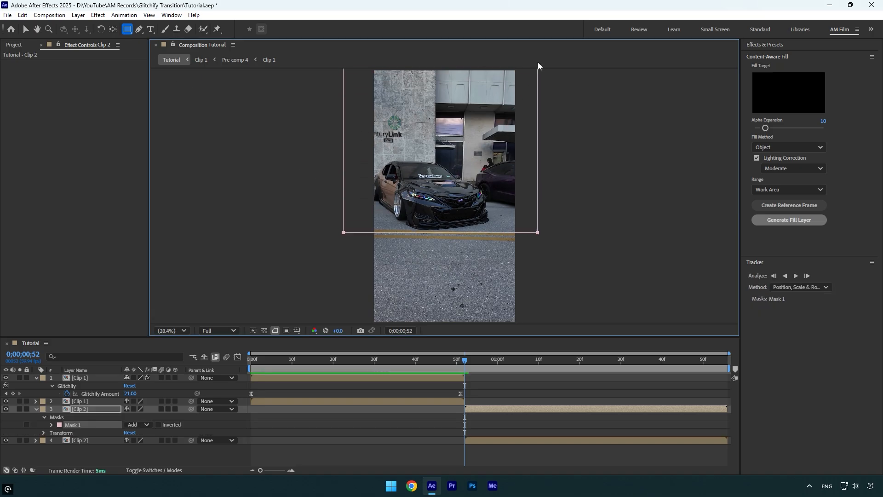
pyautogui.moveTo(339, 381)
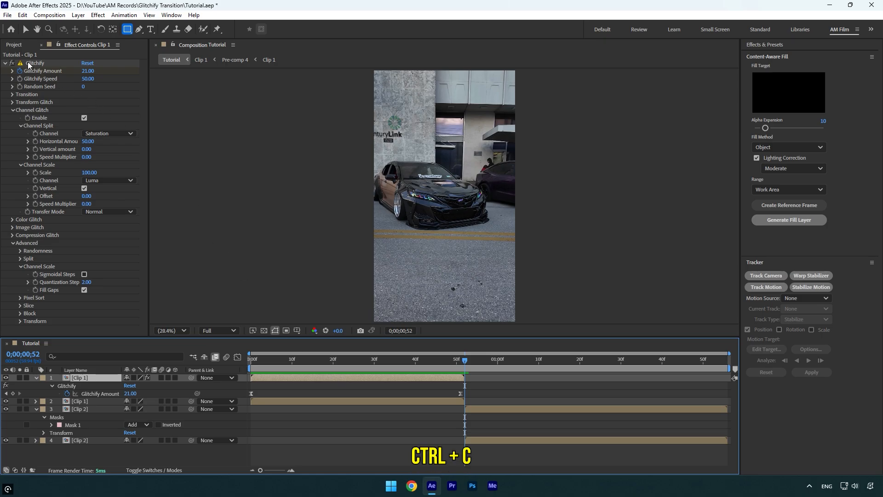
# - Copy Clip 1's Glitchify onto the masked Clip 2 copy, Amount keyframed from 25
pyautogui.press('ctrl+v')
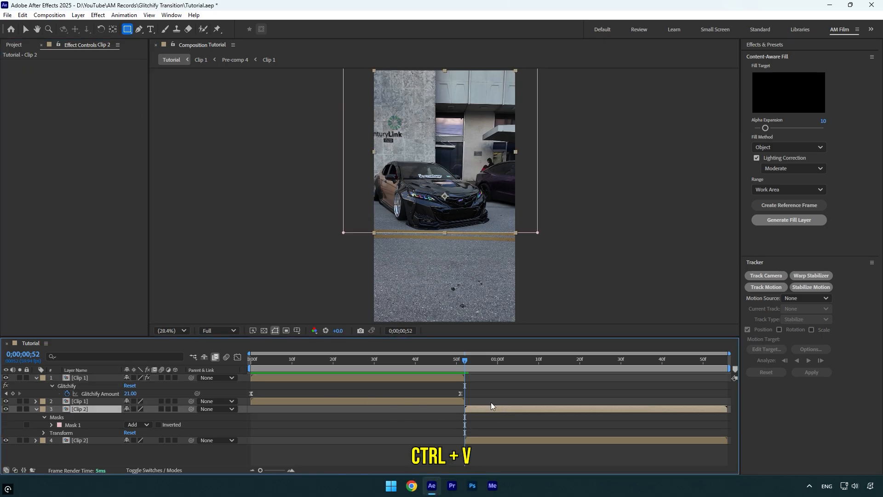
pyautogui.press('ctrl+v')
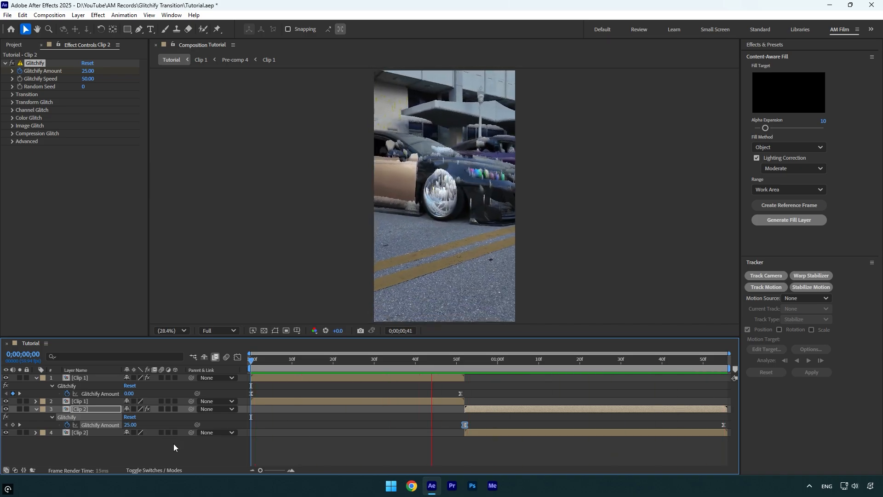
pyautogui.click(482, 359)
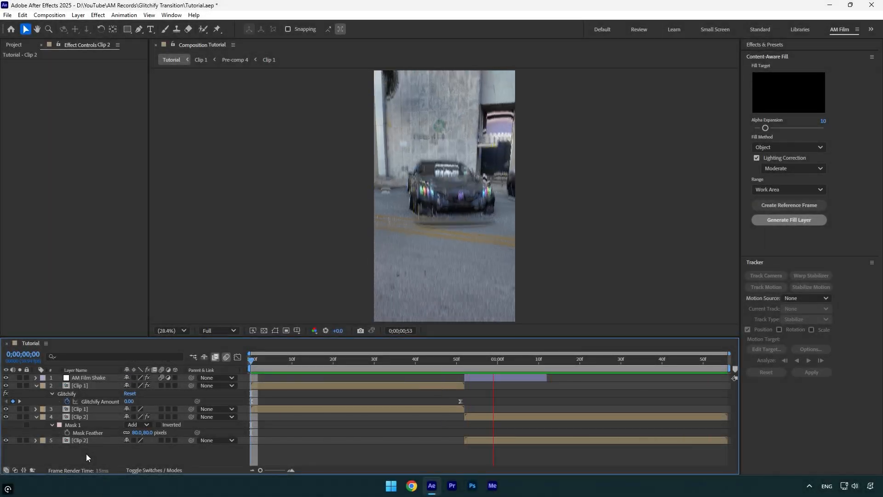
pyautogui.click(521, 359)
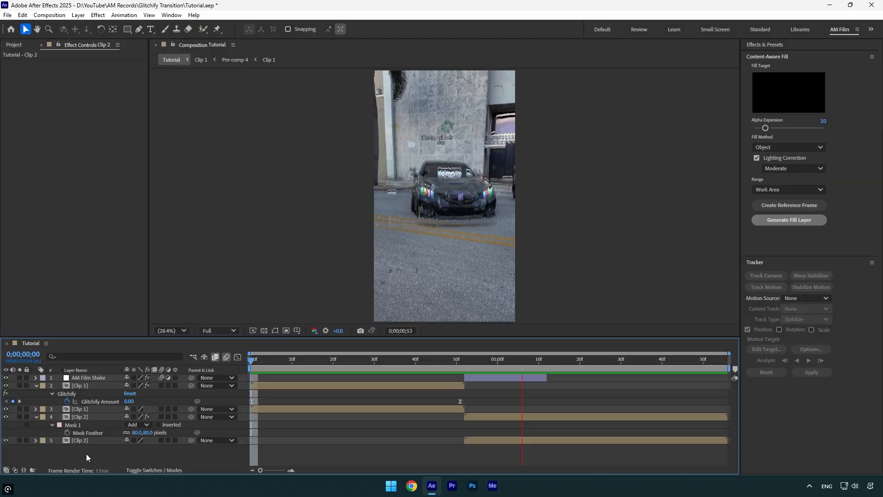